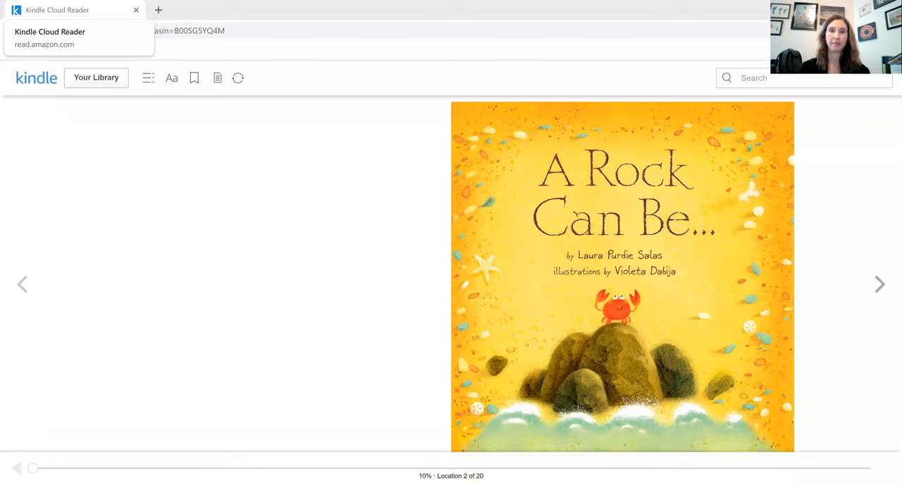
Step: Turn past the cover of 'A Rock Can Be...' to the 'A rock is a rock.' spread
left_click(880, 283)
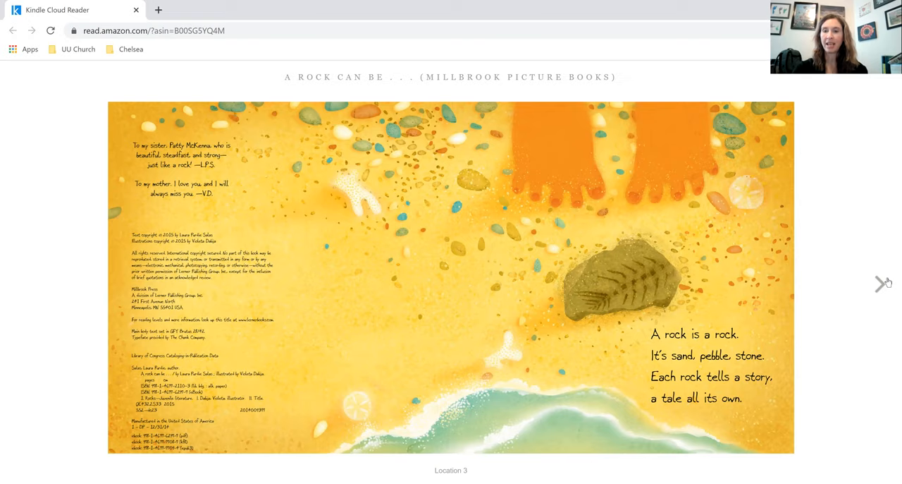
Step: Page forward through the Tall mountain and Dinosaur bone spreads to Seaside home / Crusty dome
left_click(882, 284)
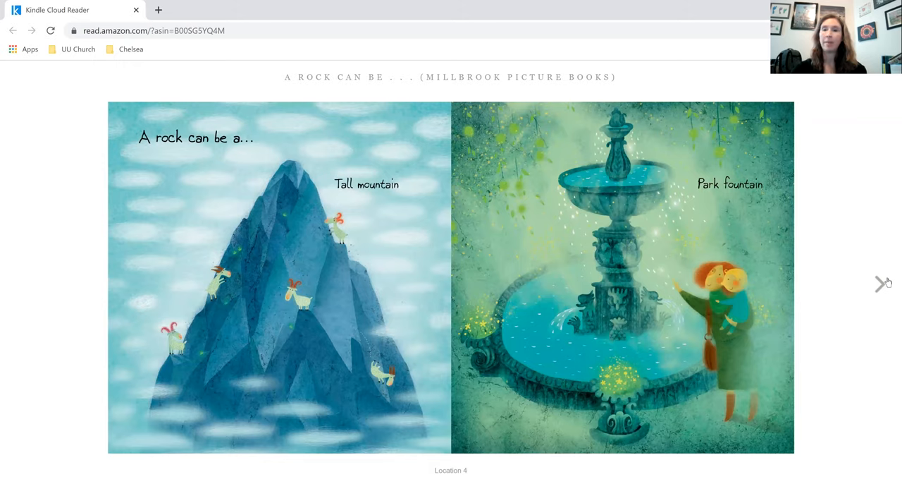
left_click(884, 282)
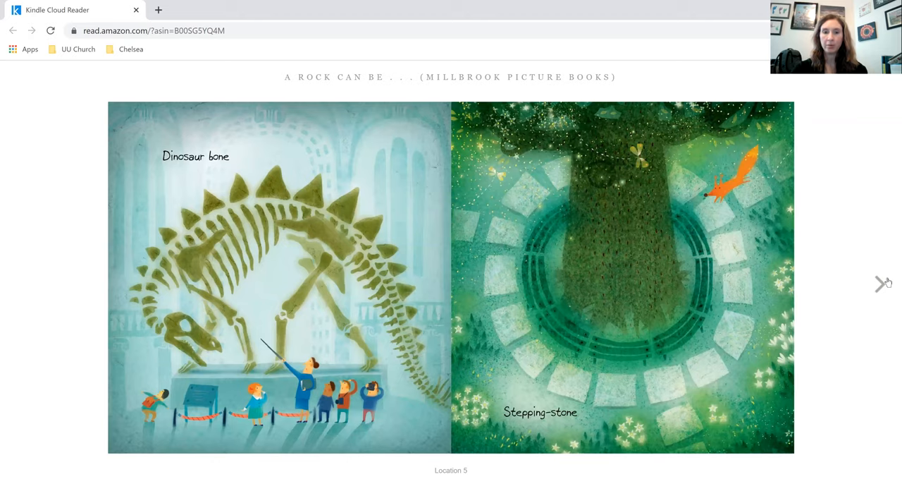
left_click(882, 282)
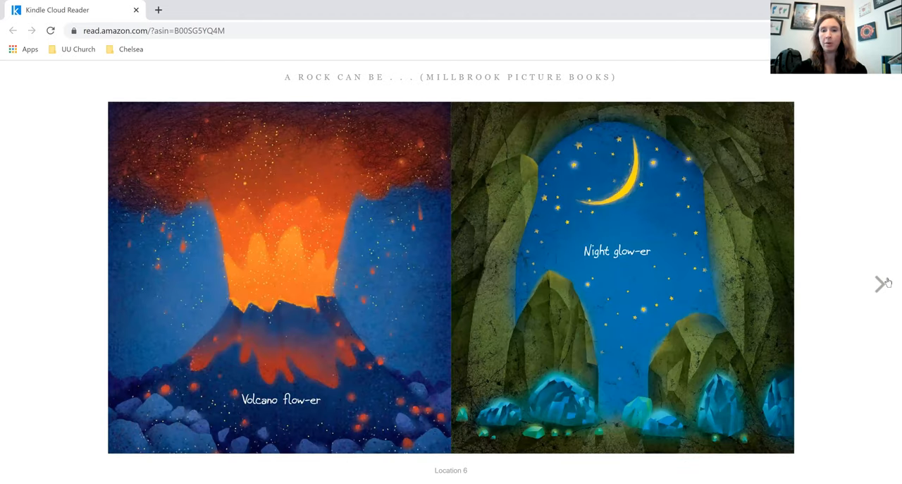
left_click(882, 284)
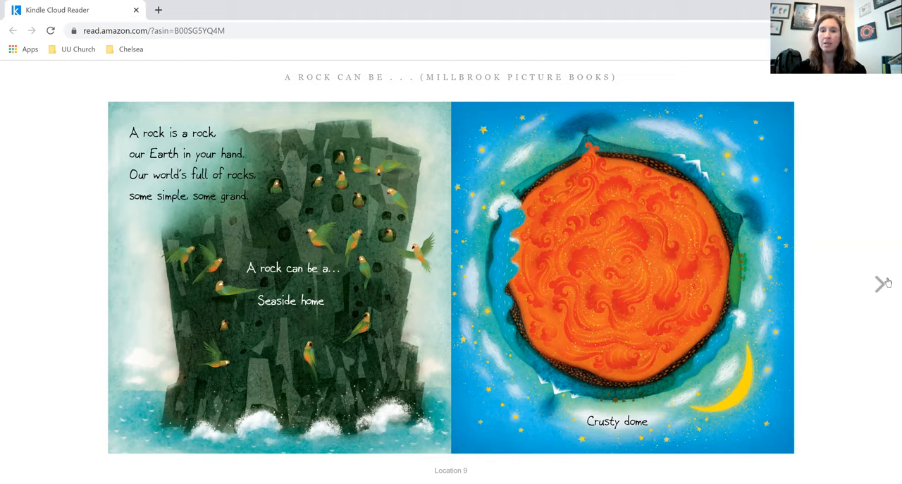
Step: Page through Food grinder and Harbor protector to the closing mosaic sun-and-moon spread
left_click(882, 282)
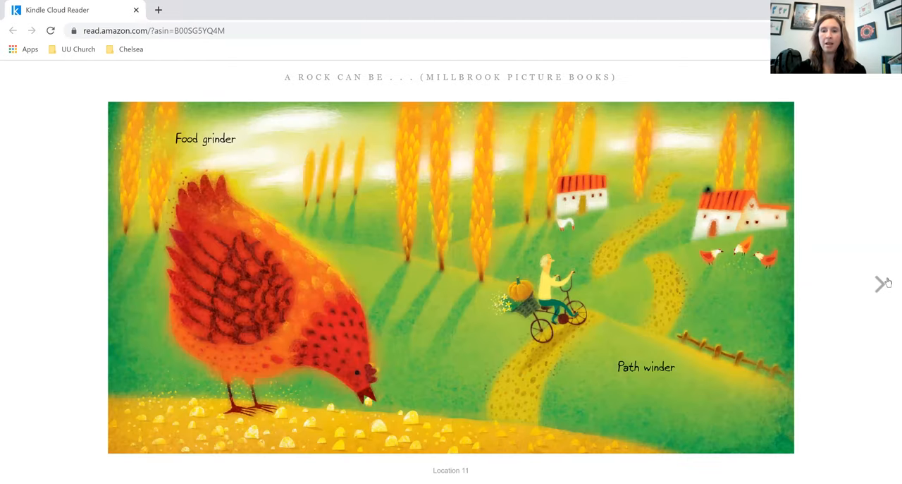
left_click(884, 283)
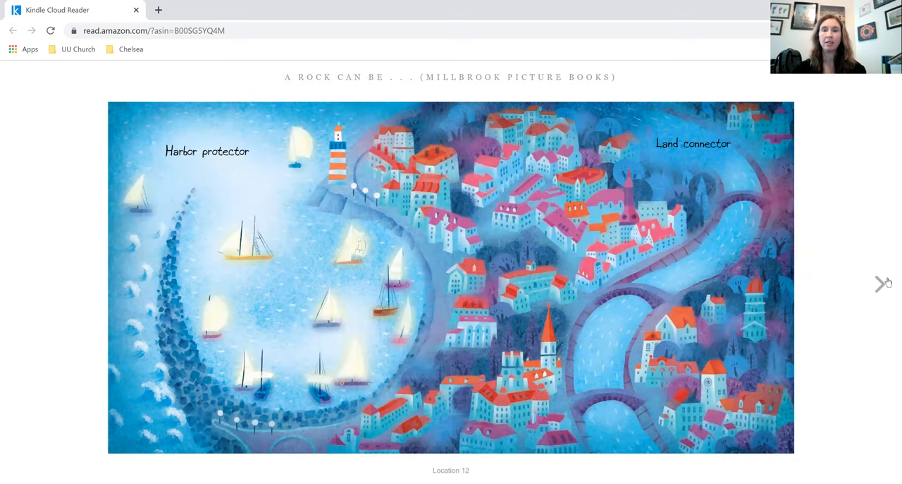
left_click(883, 282)
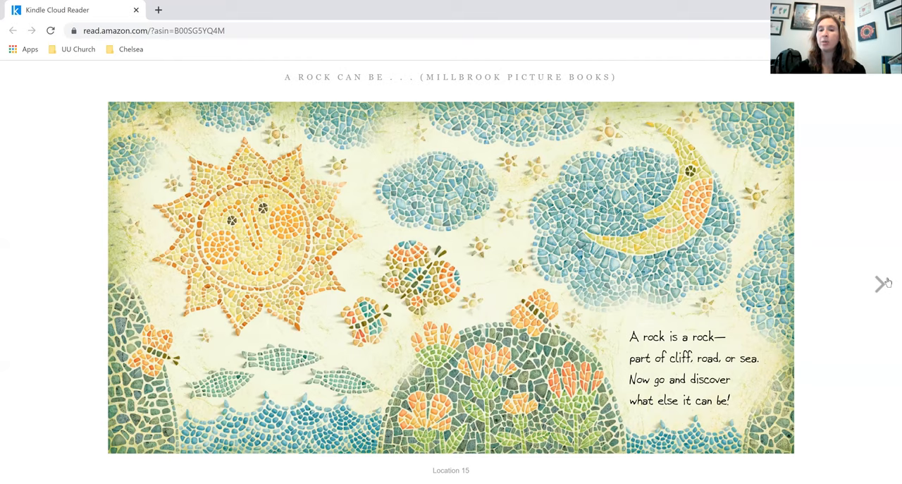
Step: Advance one page to the 'More about Rocks' back-matter spread
left_click(884, 282)
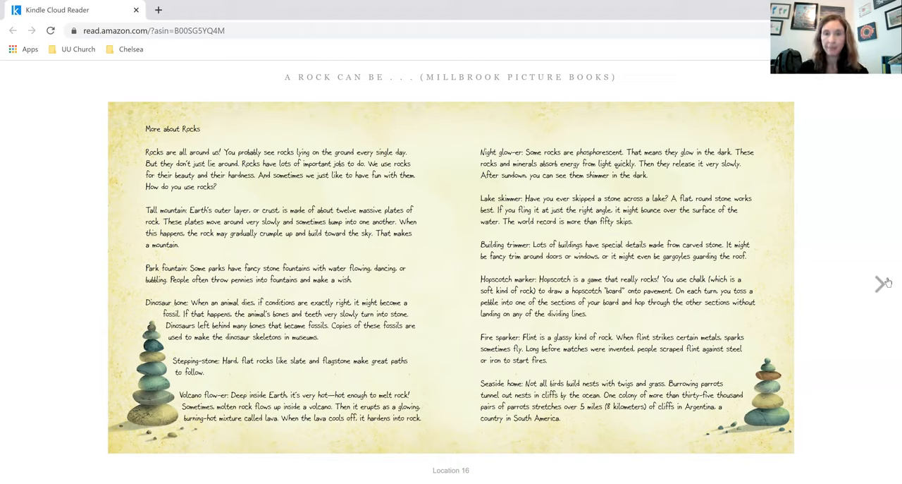
mouse_move(888, 240)
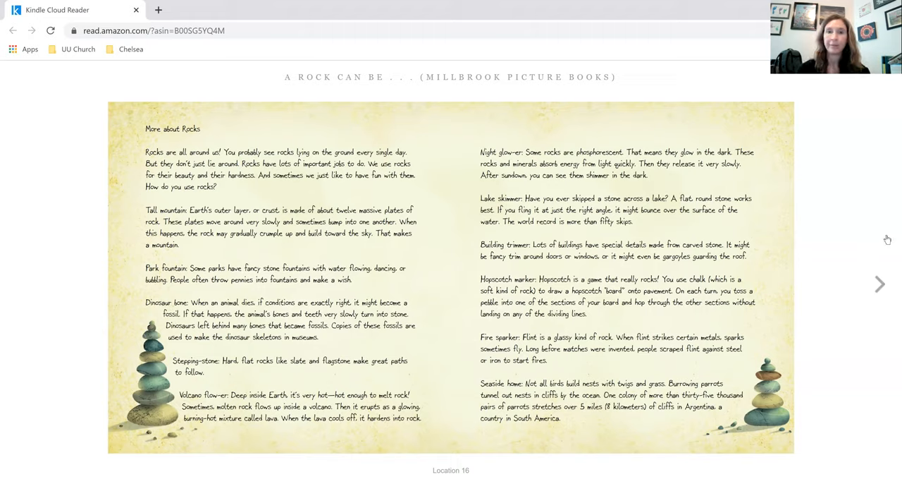